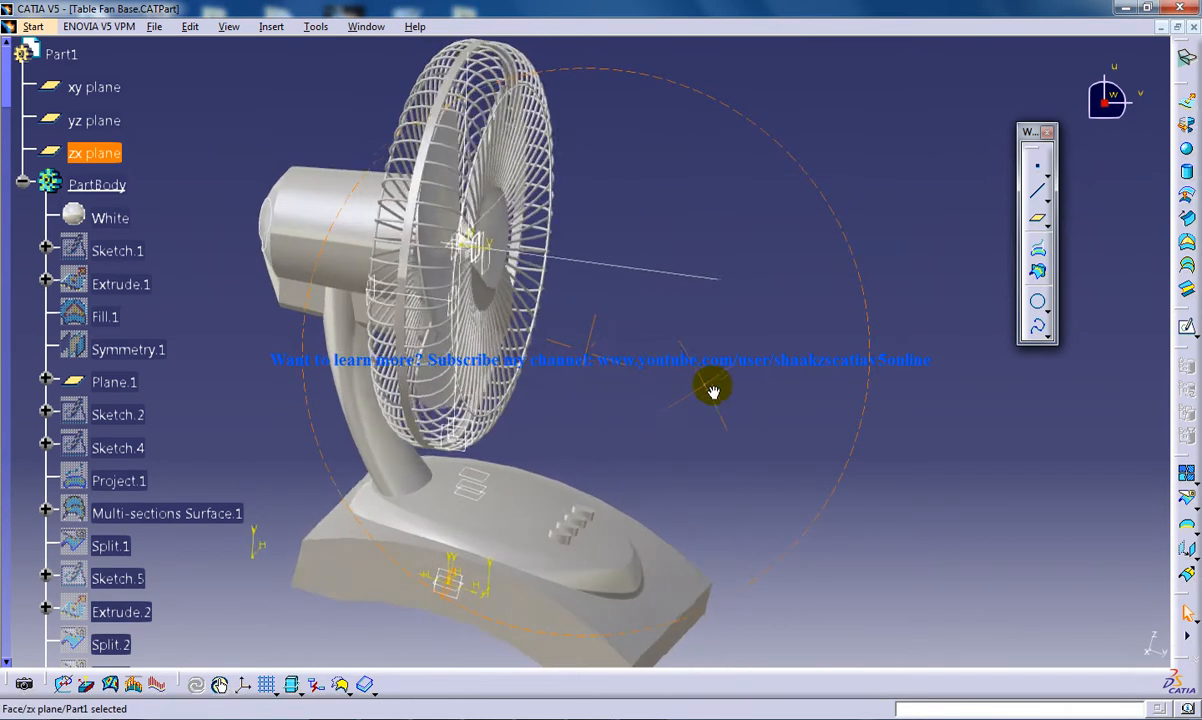
drag(713, 388, 570, 425)
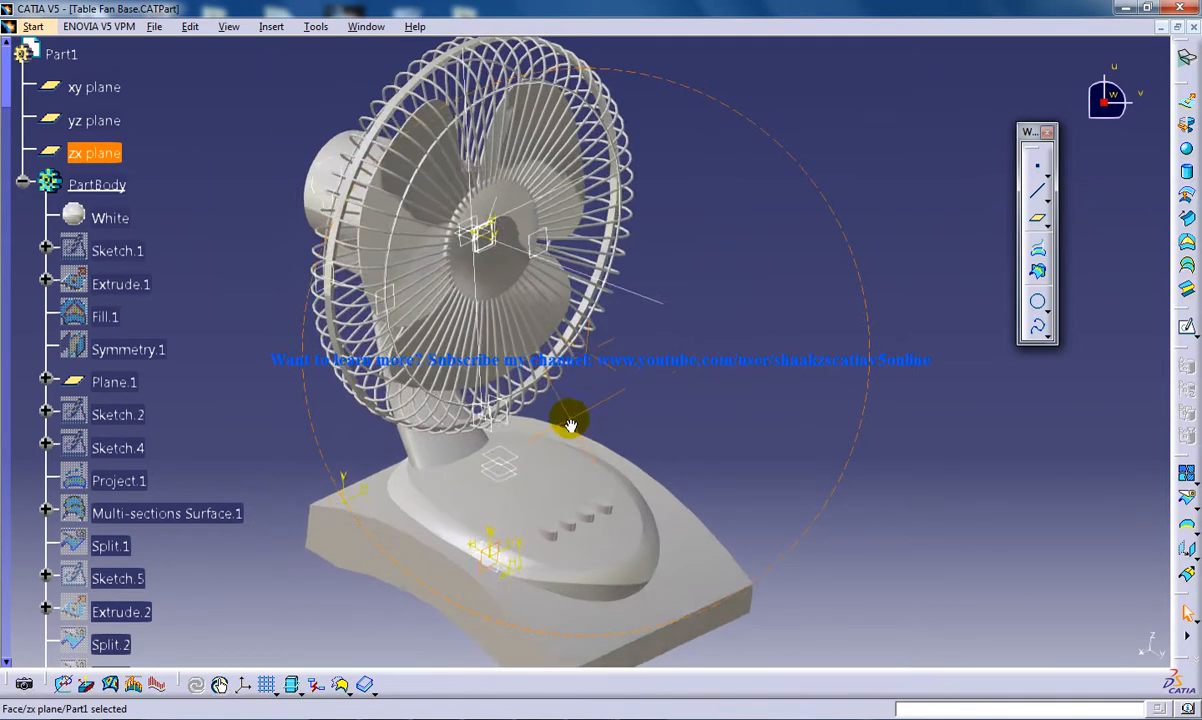
drag(570, 425, 700, 445)
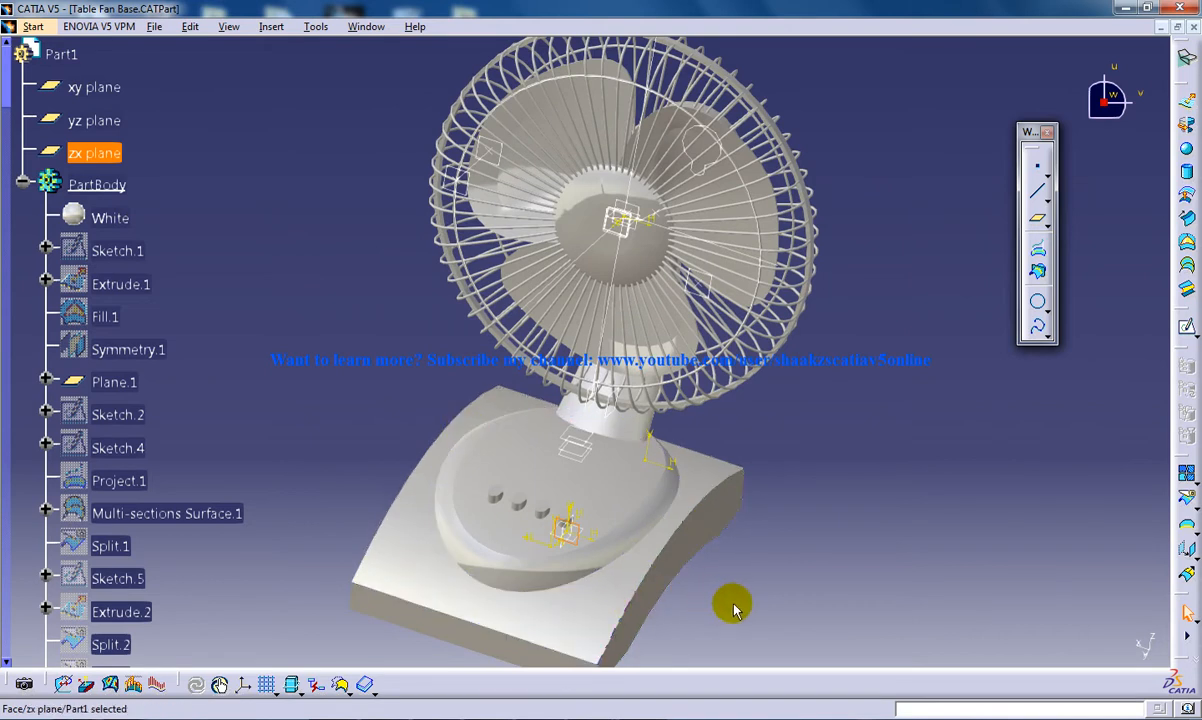
mouse_move(378, 470)
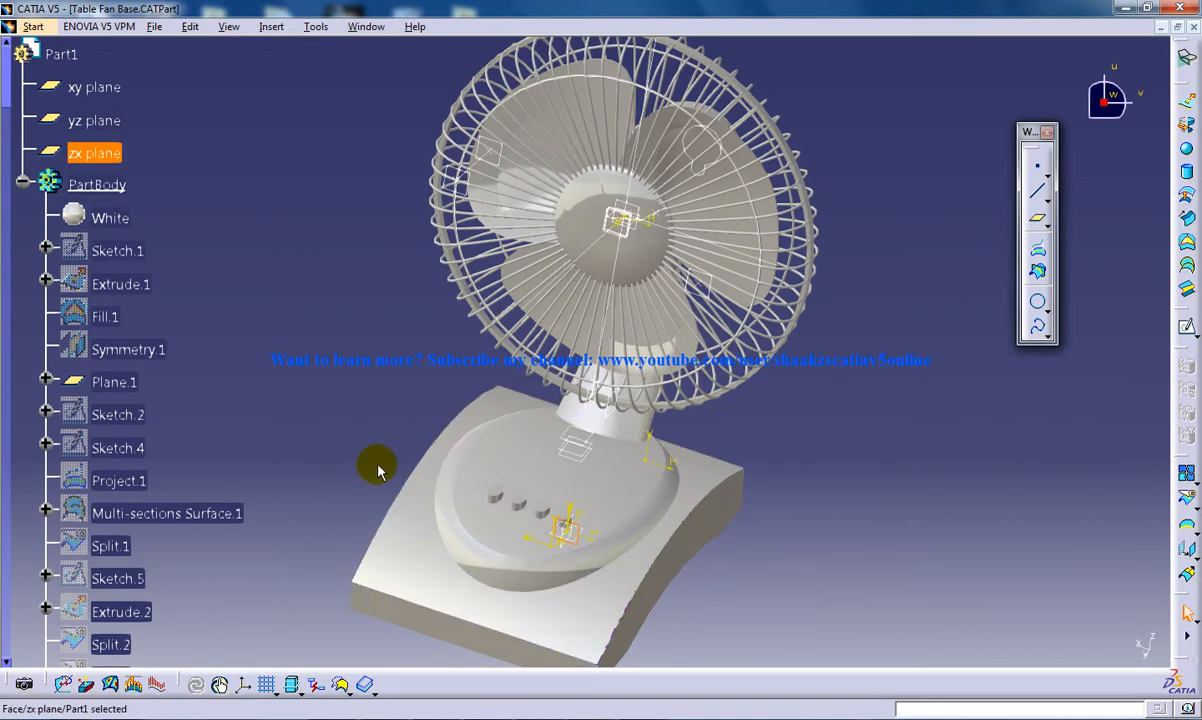
drag(378, 468, 740, 530)
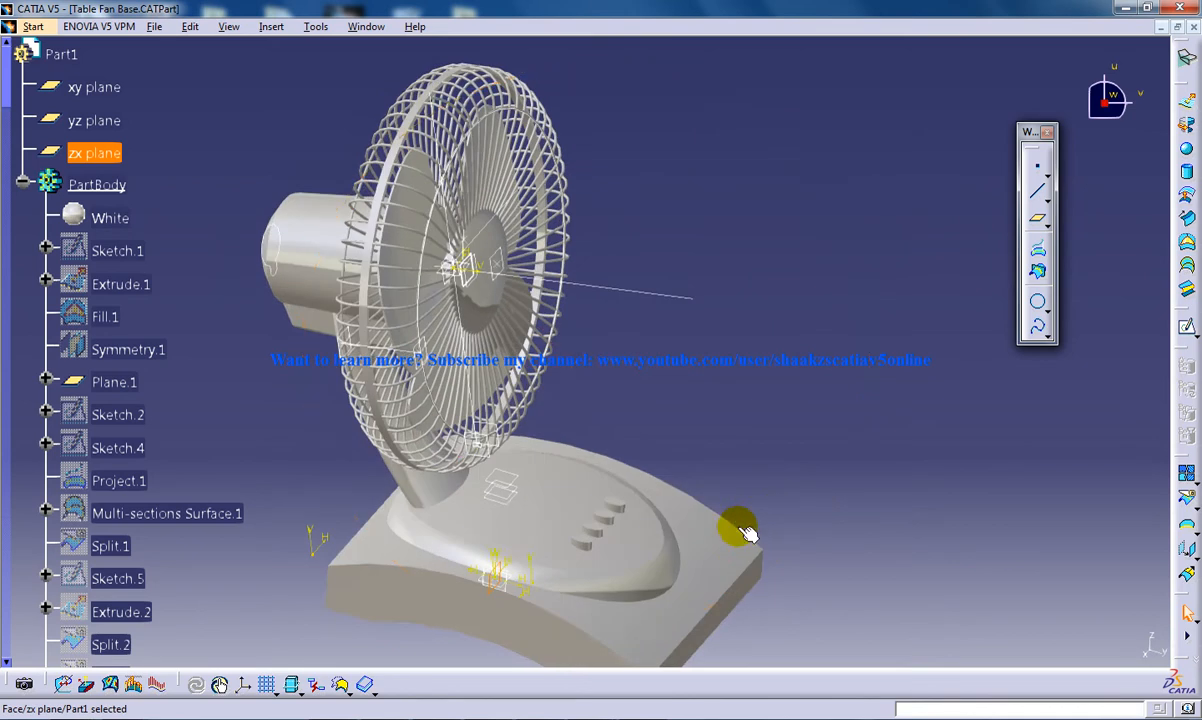
drag(740, 530, 545, 520)
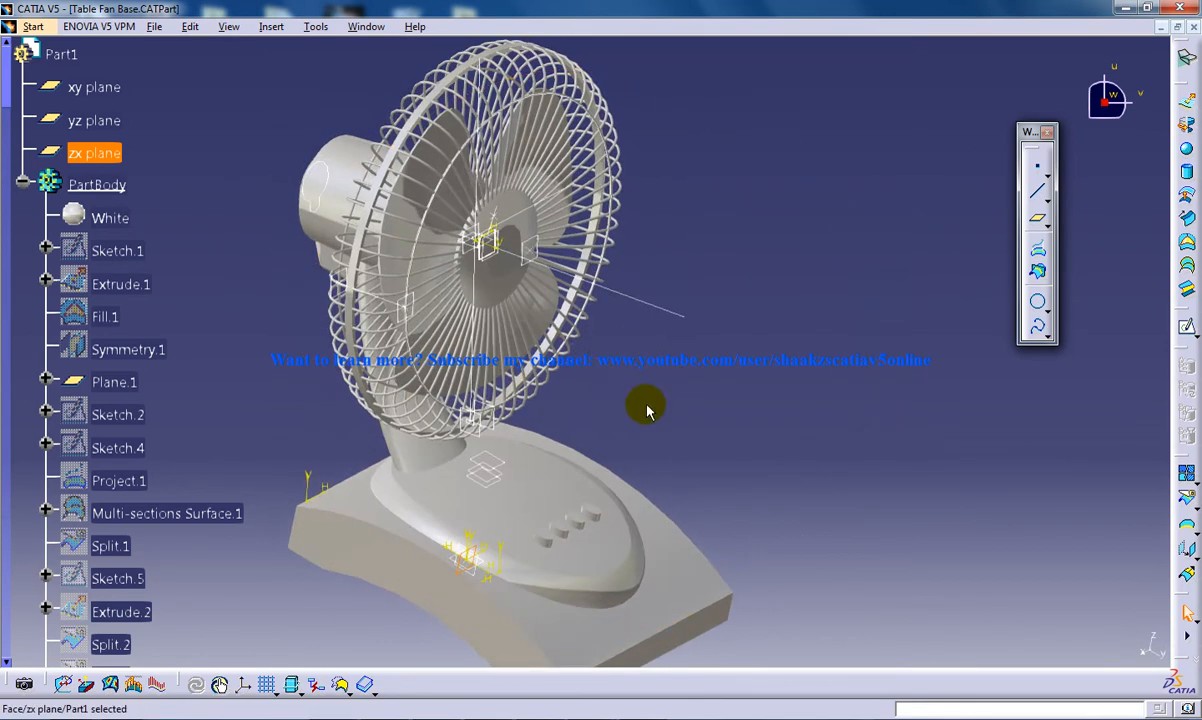
drag(647, 410, 693, 407)
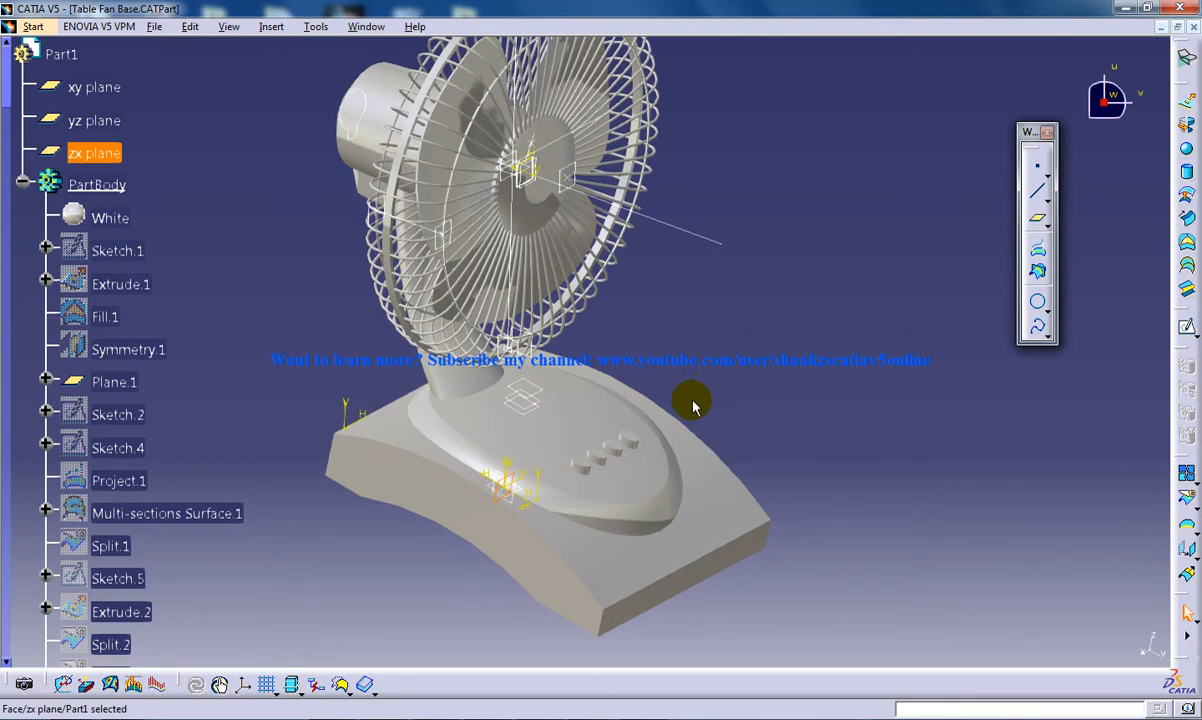
mouse_move(617, 505)
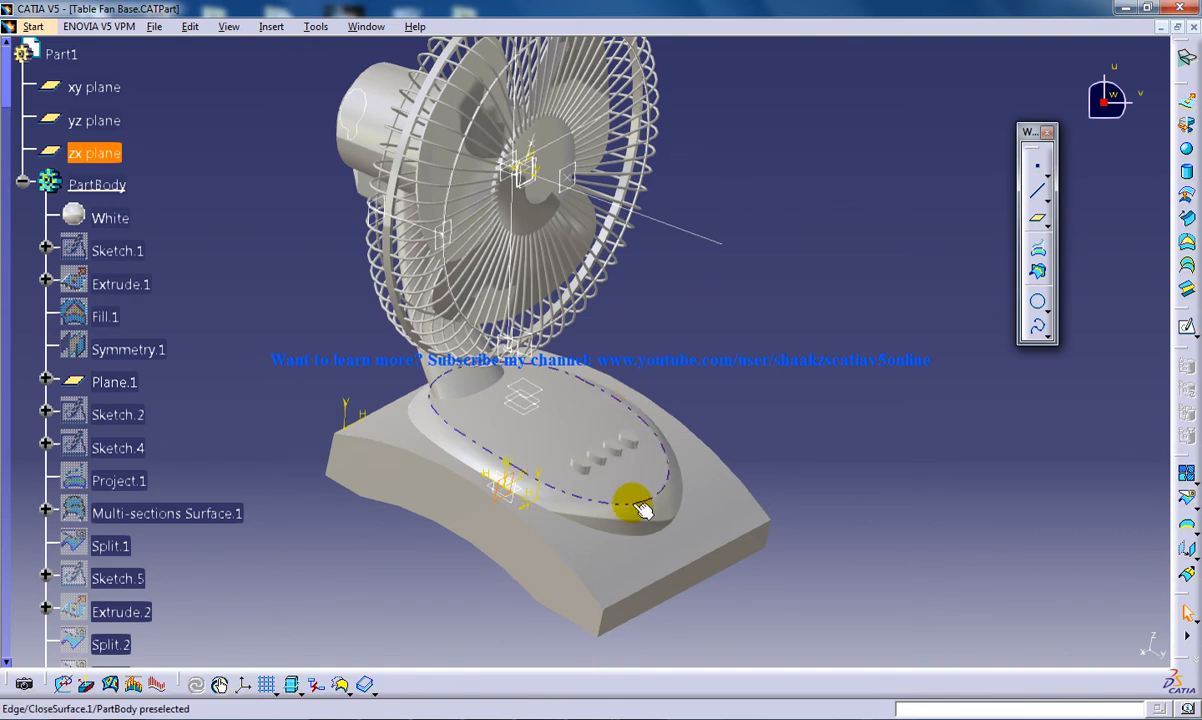
mouse_move(620, 405)
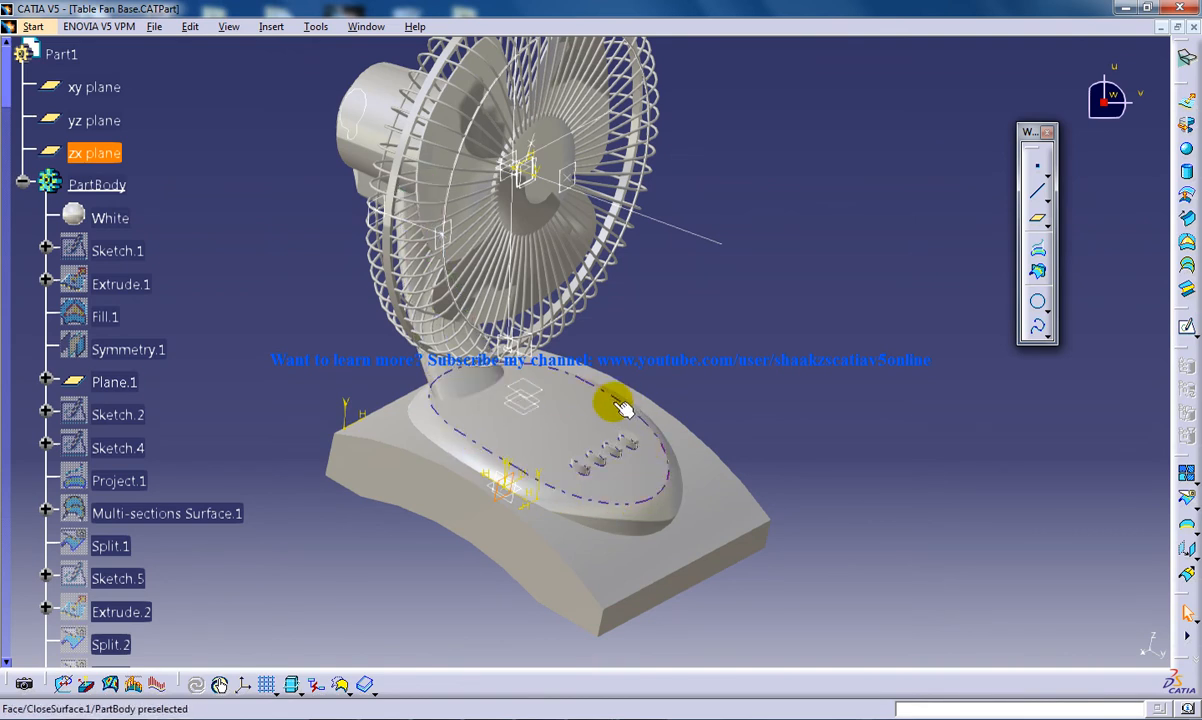
drag(620, 405, 660, 365)
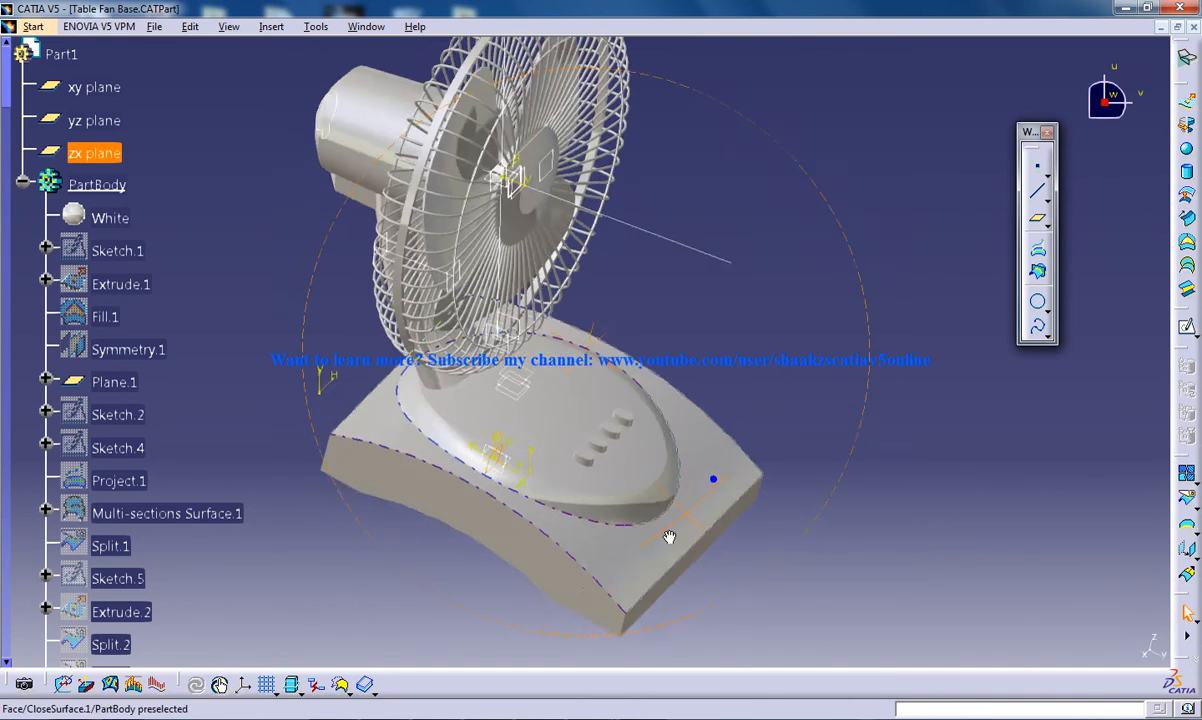
drag(668, 538, 695, 470)
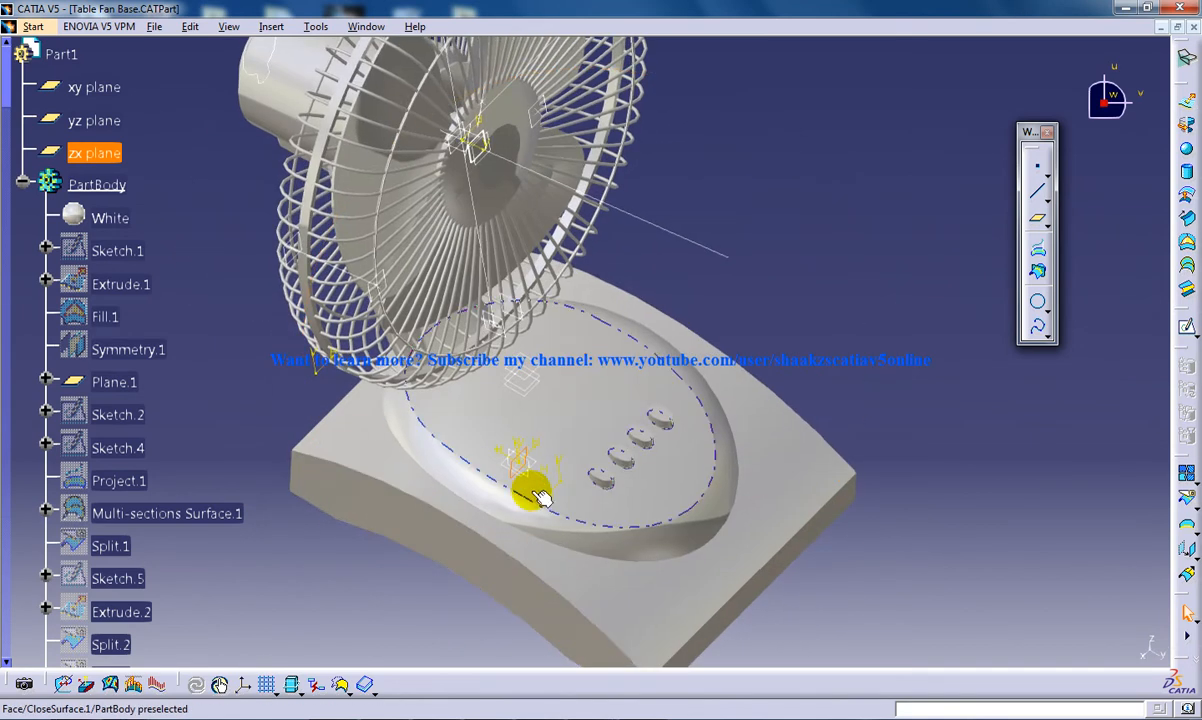
click(94, 120)
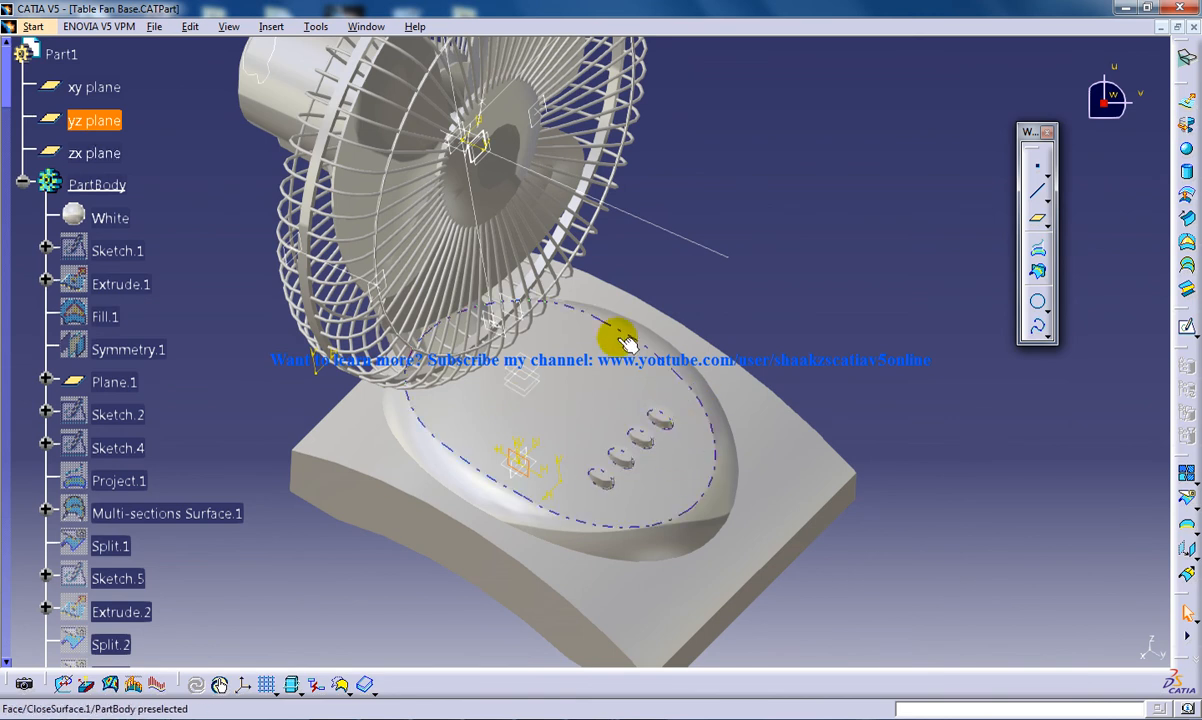
mouse_move(540, 488)
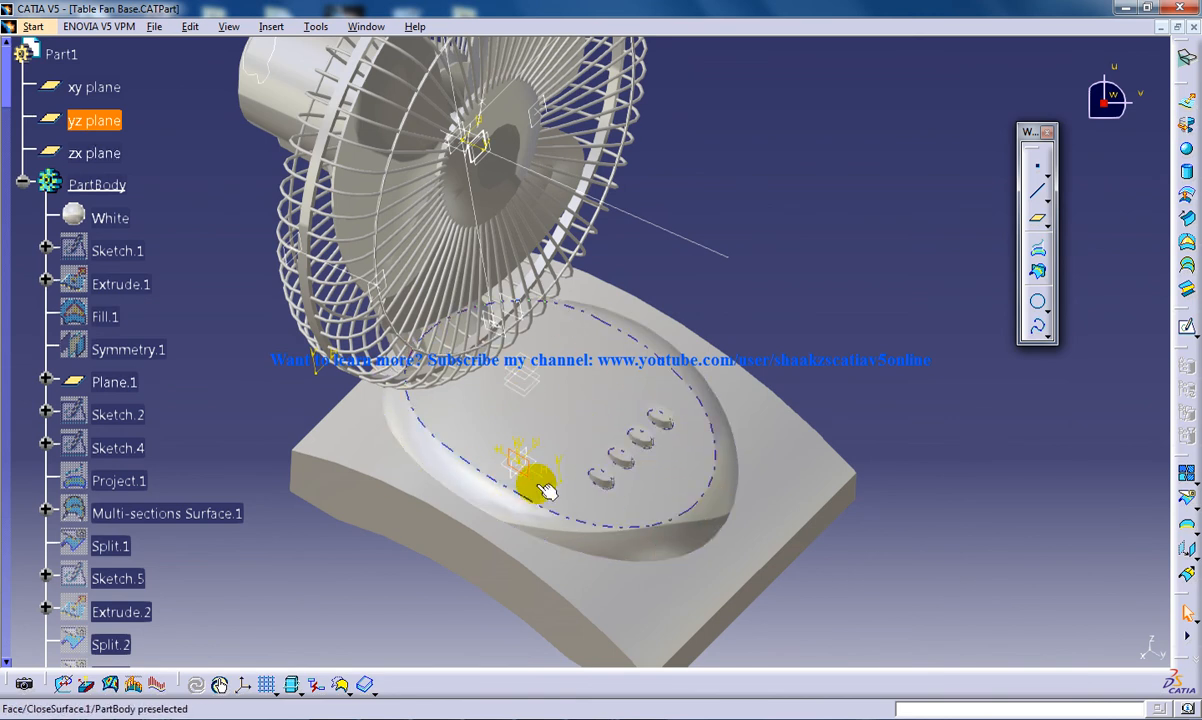